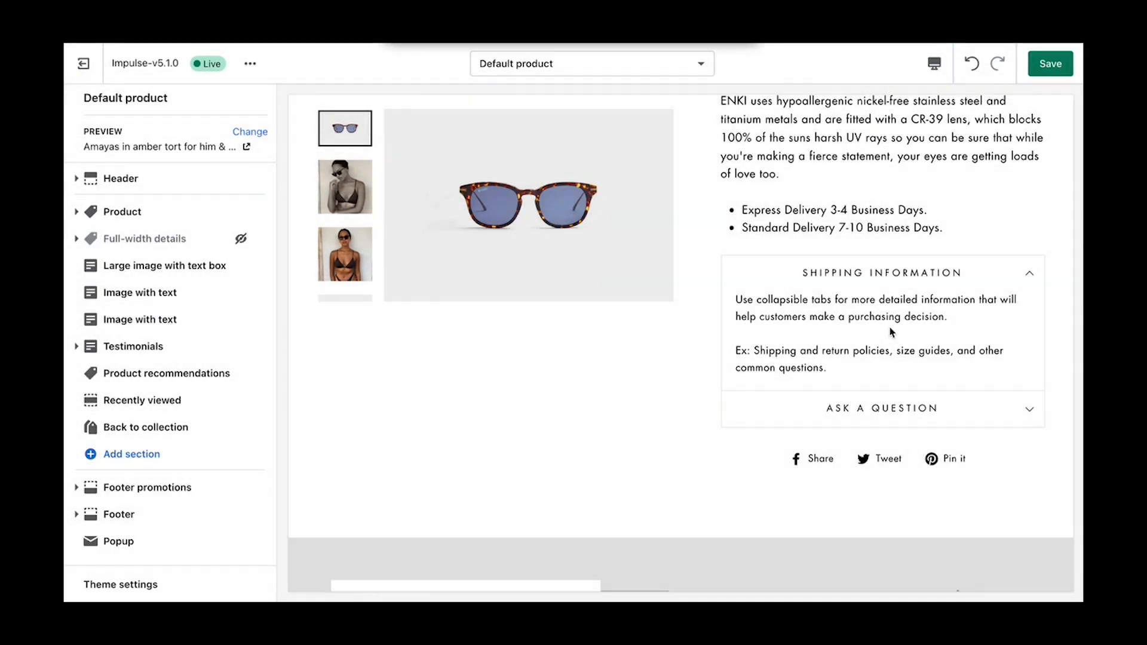
Exit the theme editor and reach the Shopify admin Settings page
left_click(882, 273)
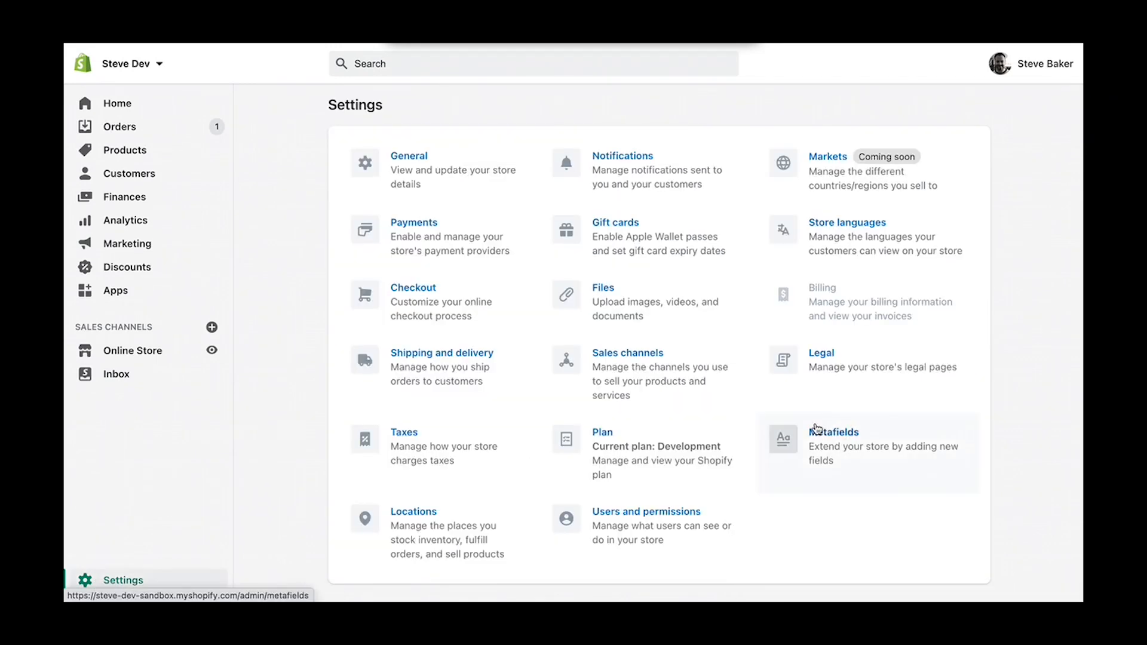
Show the Products metafield definitions list (rating count, rating) under Settings > Metafields
left_click(834, 432)
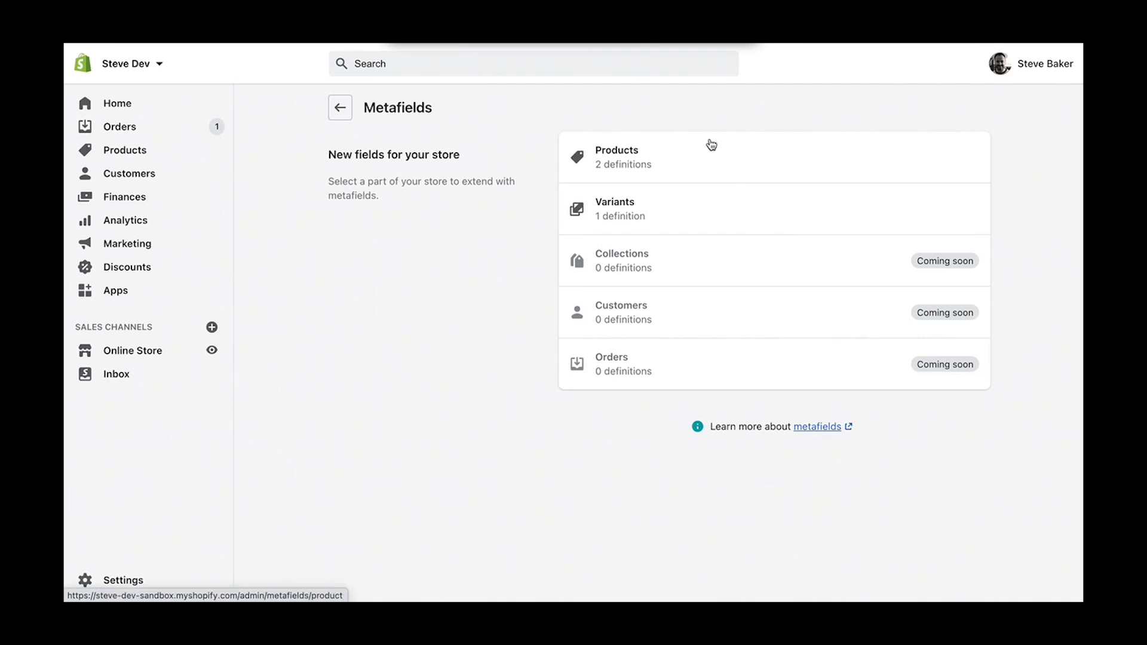
mouse_move(629, 159)
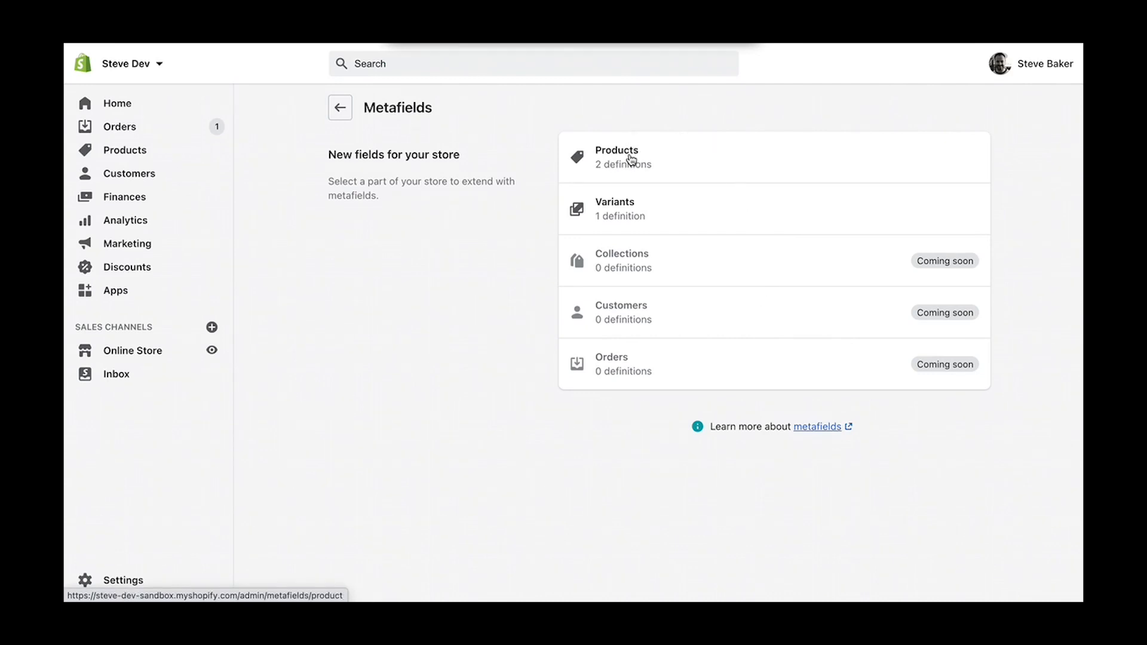
left_click(630, 156)
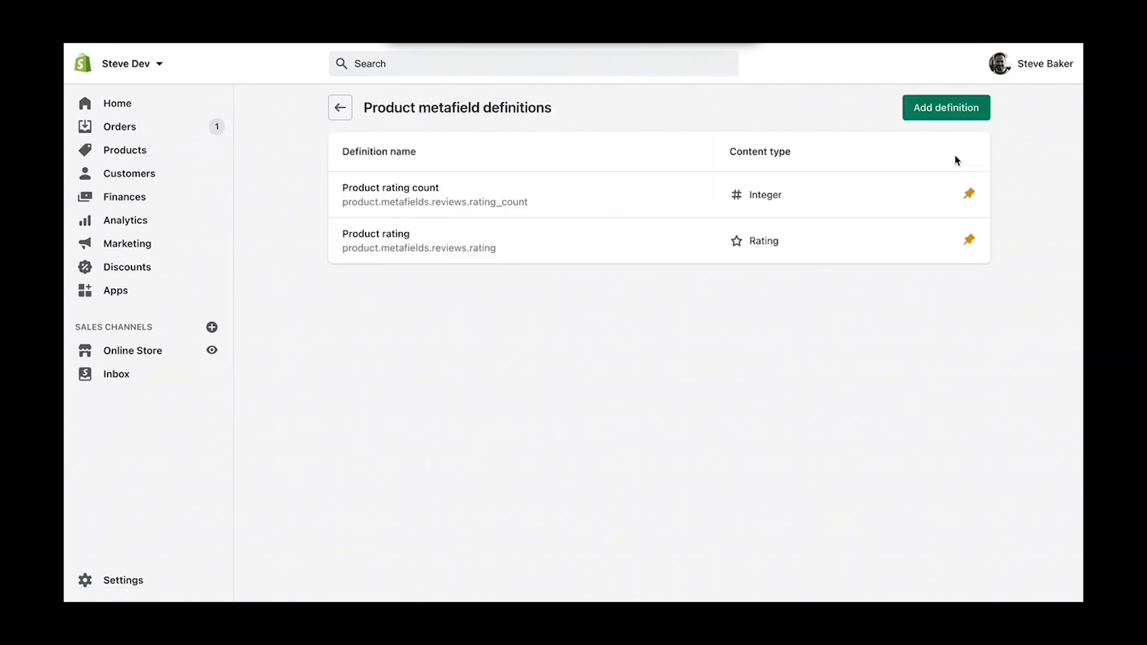
Create product metafield 'Custom Tab Title' as single-line Text and save it, then start another definition
left_click(945, 108)
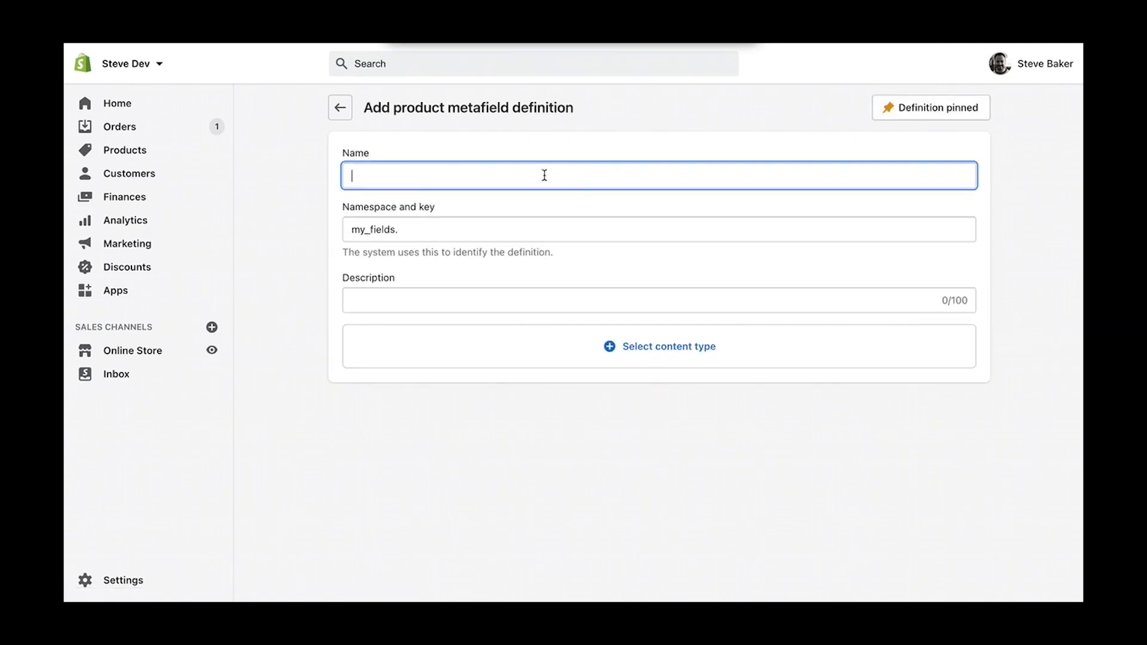
type("Custom Tab")
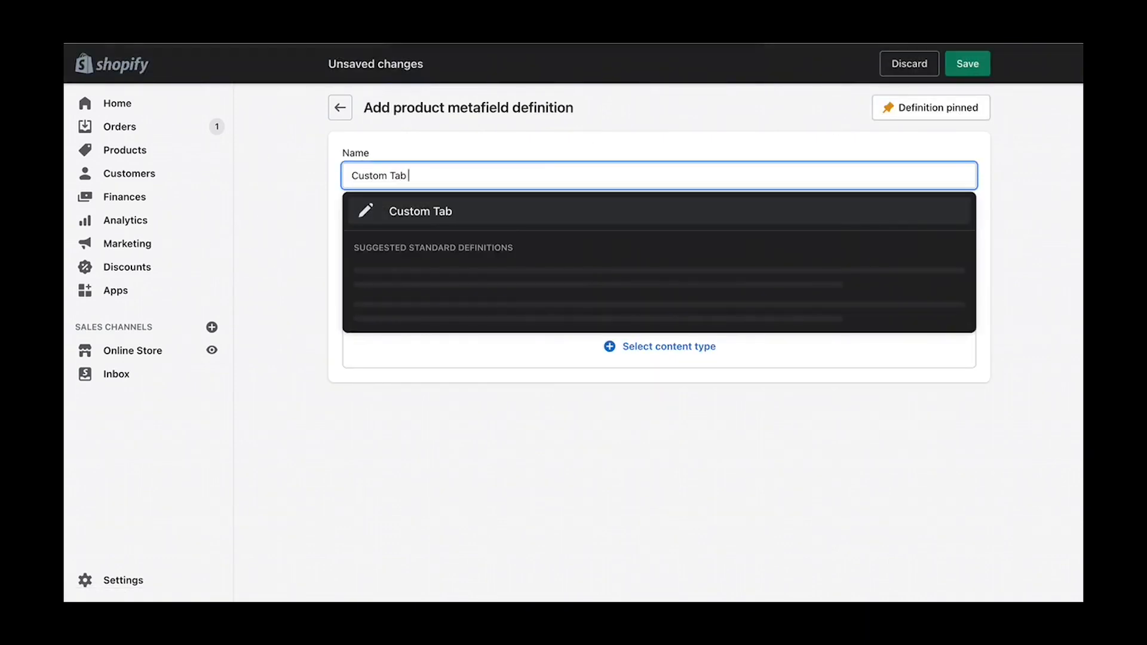
type("Title")
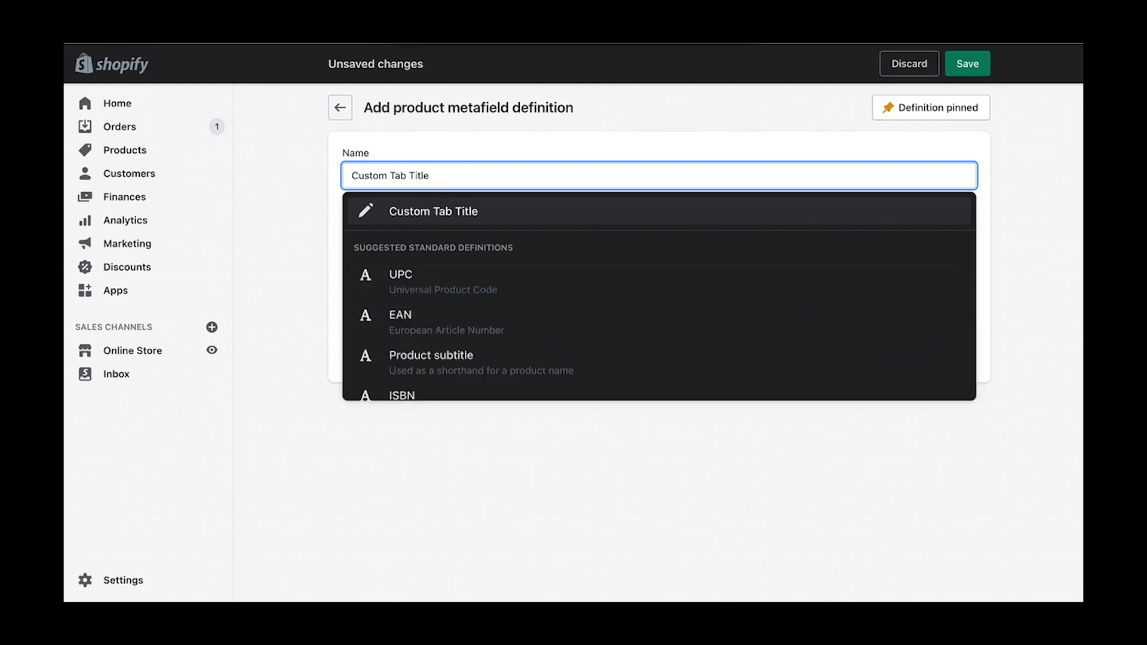
left_click(432, 211)
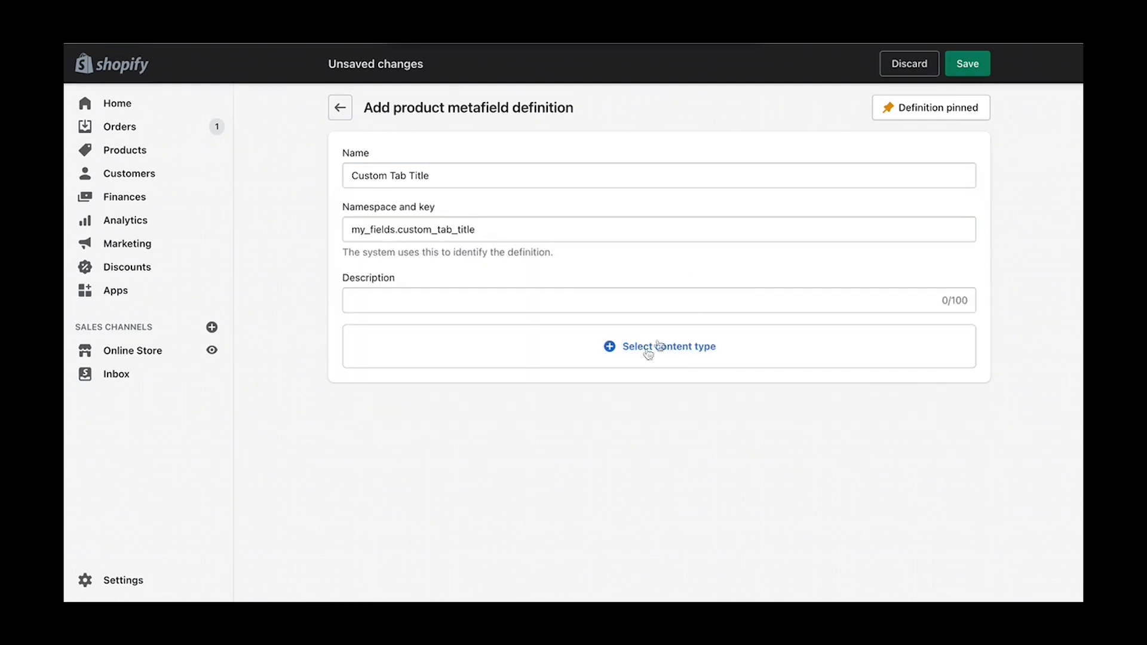
left_click(658, 346)
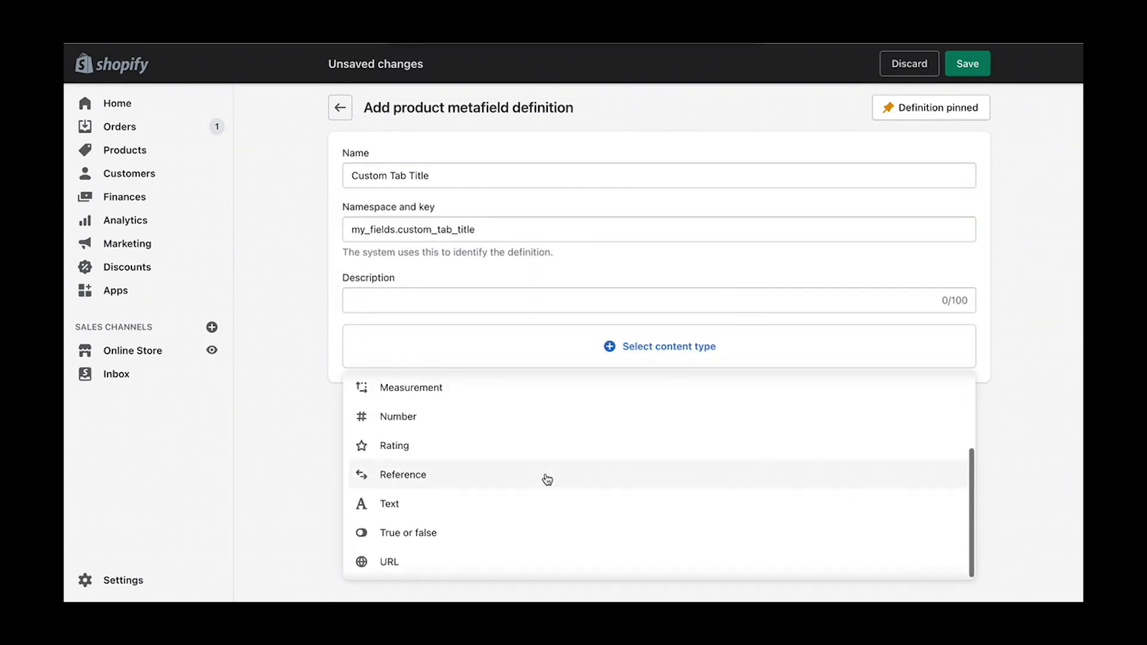
left_click(390, 503)
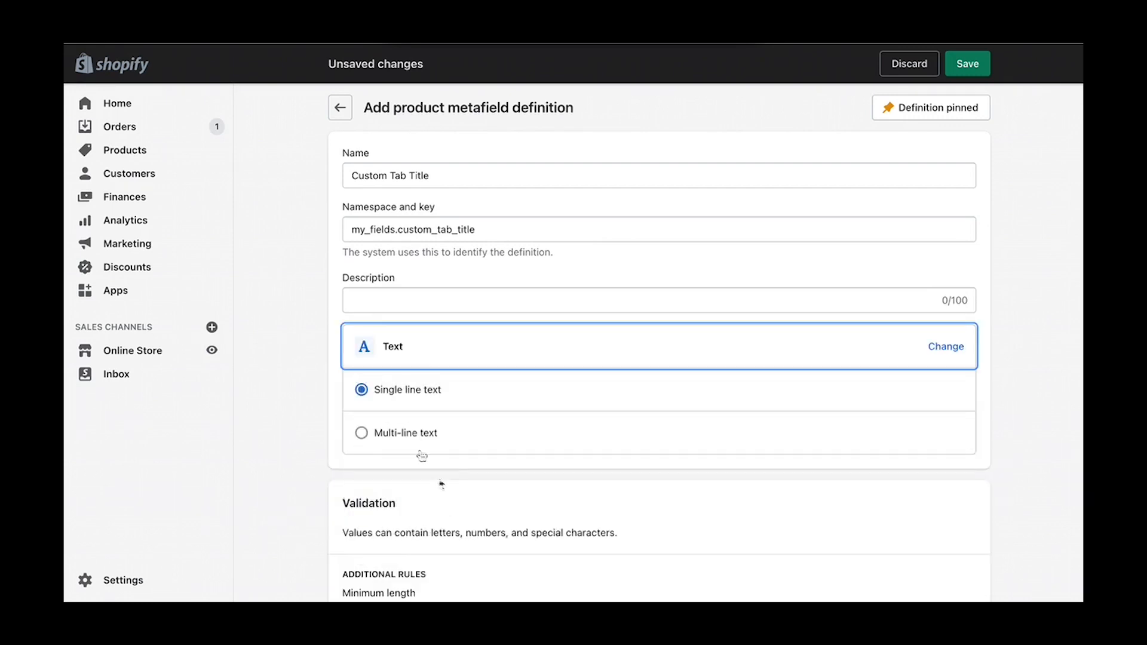
mouse_move(992, 213)
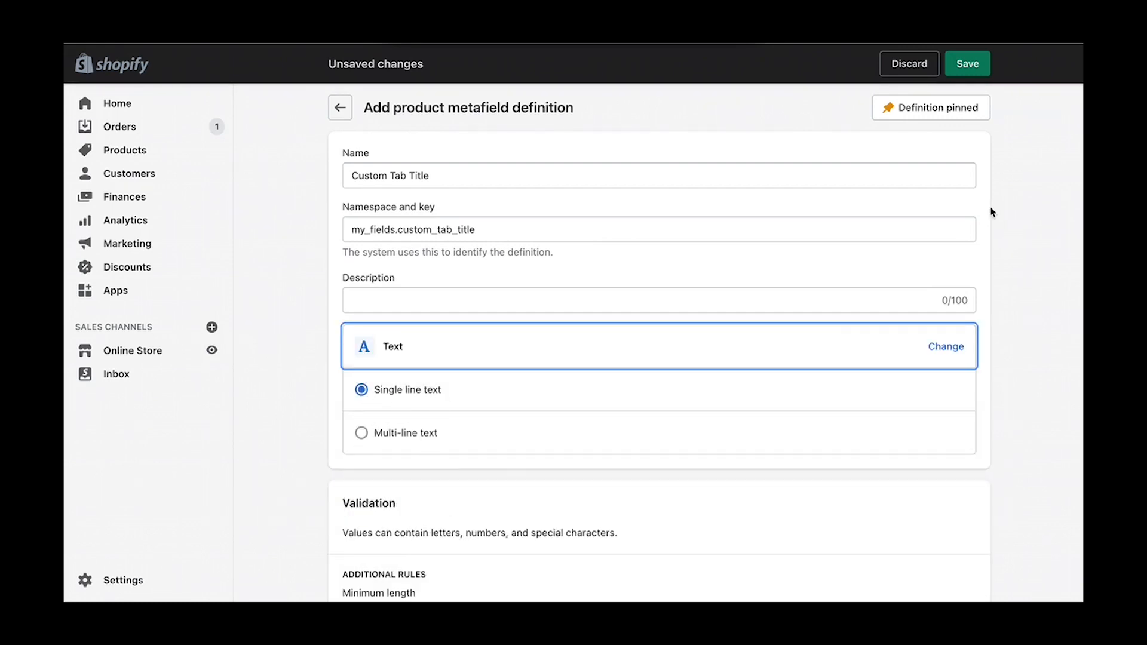
left_click(967, 63)
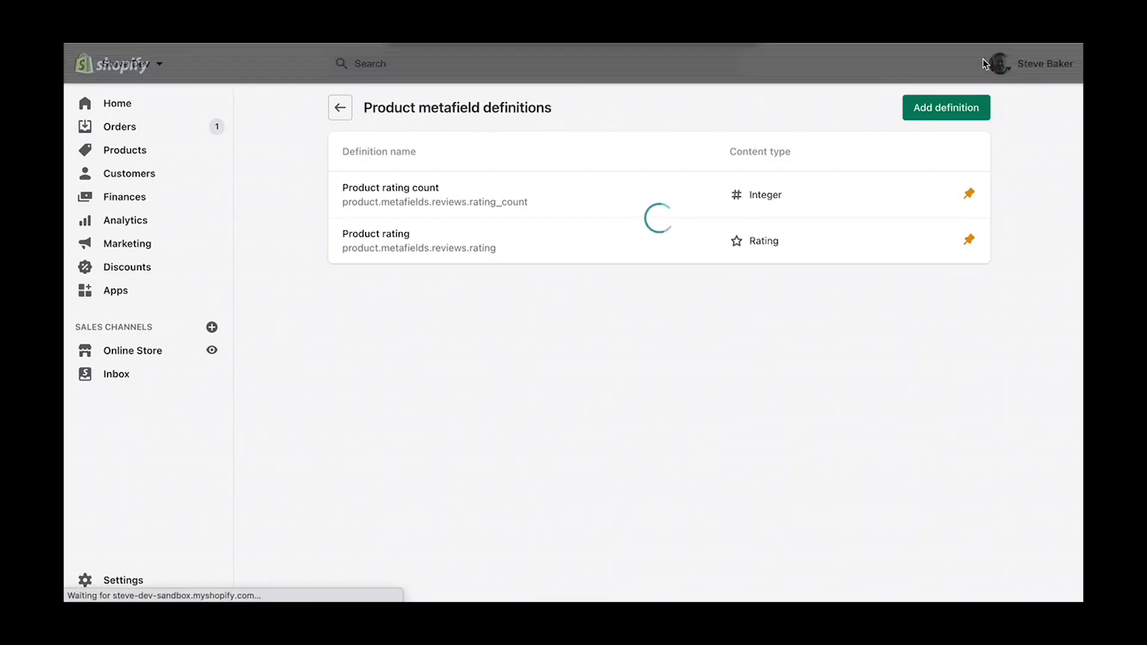
left_click(945, 108)
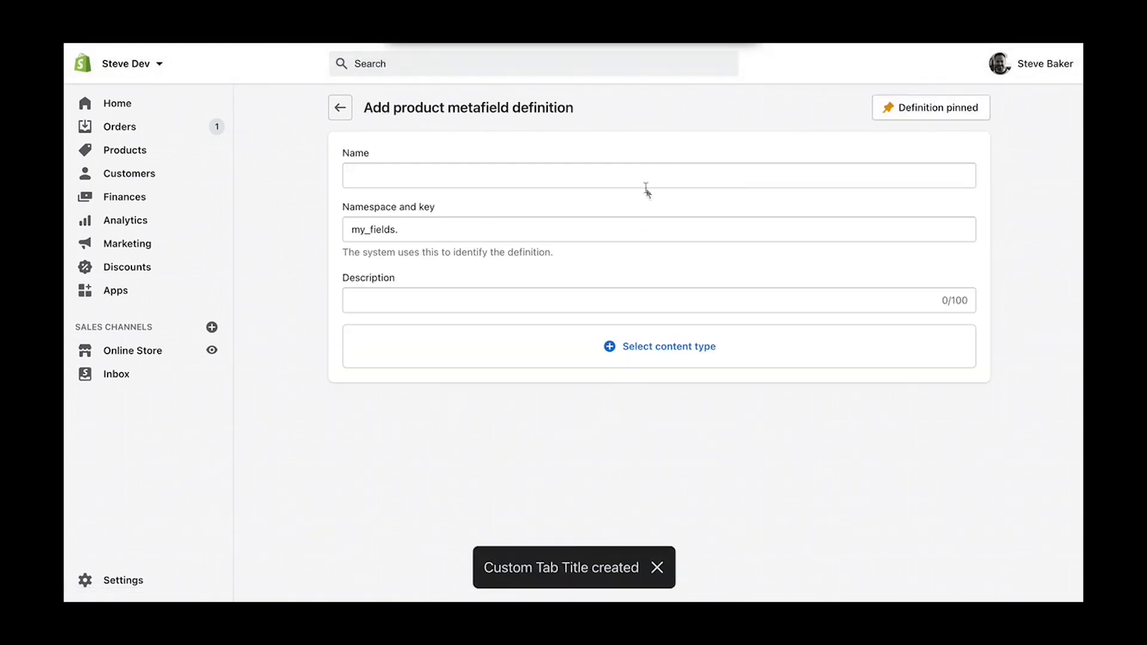
Create product metafield 'Custom Tab Content' as multi-line Text and save it
type("Custom Tab")
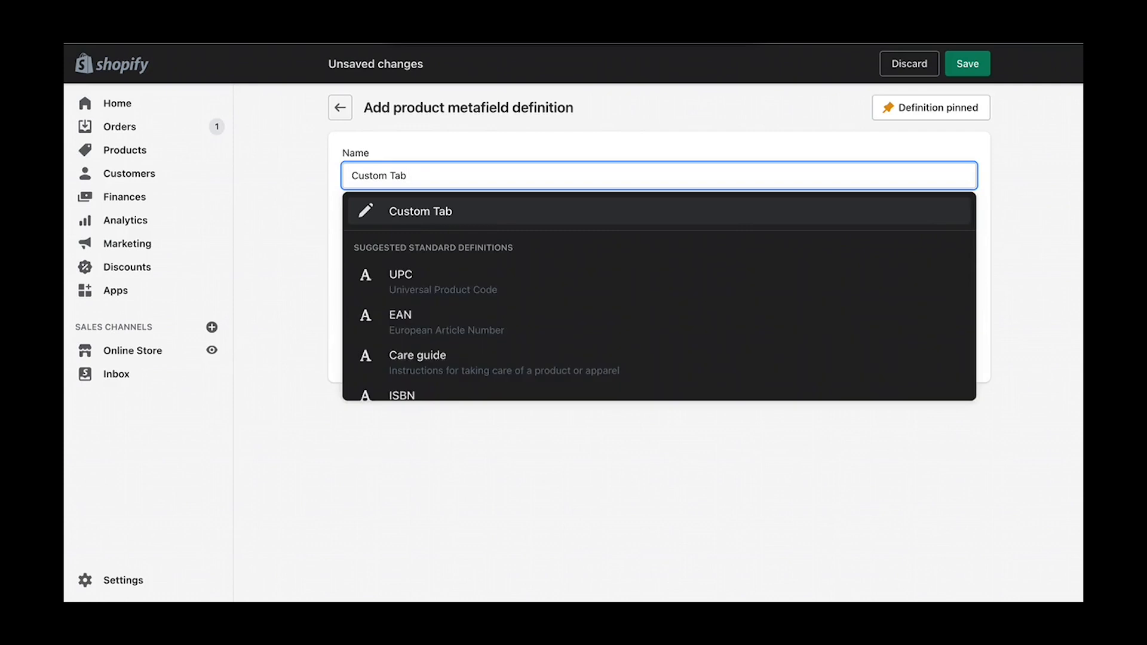
type("Content")
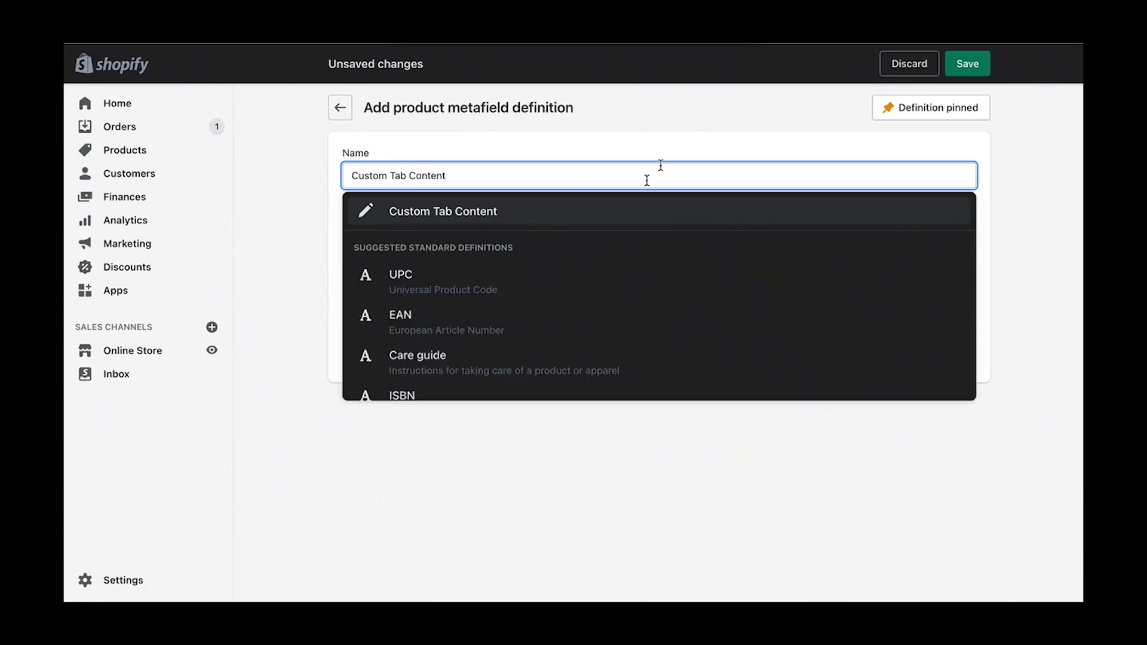
left_click(442, 211)
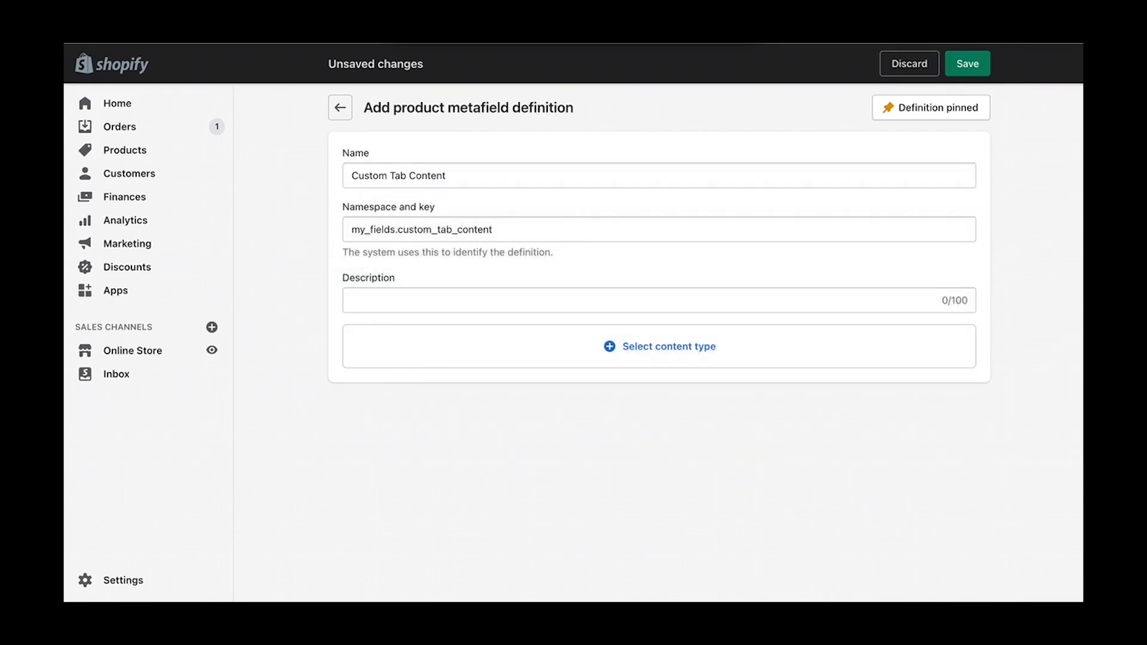
left_click(657, 347)
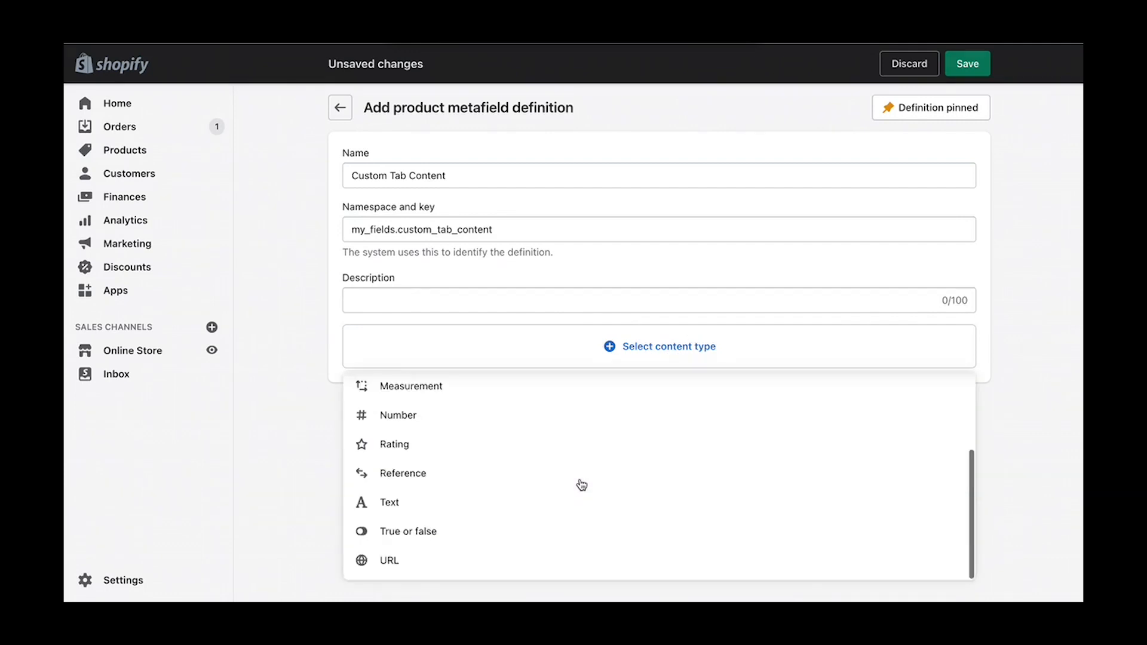
left_click(388, 503)
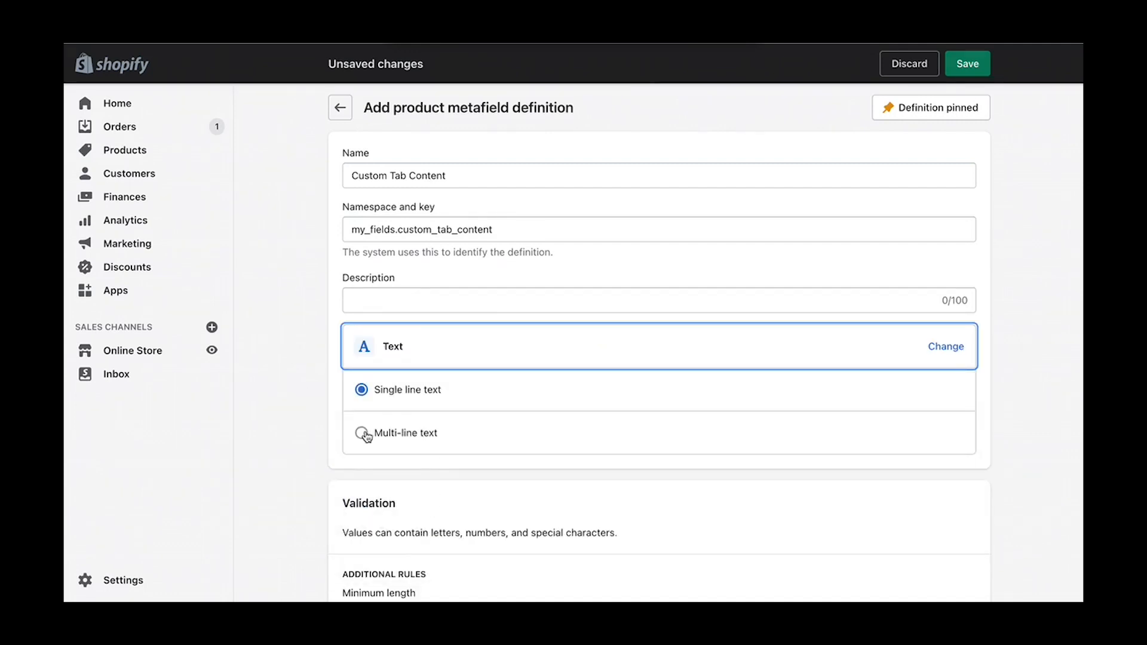
left_click(361, 433)
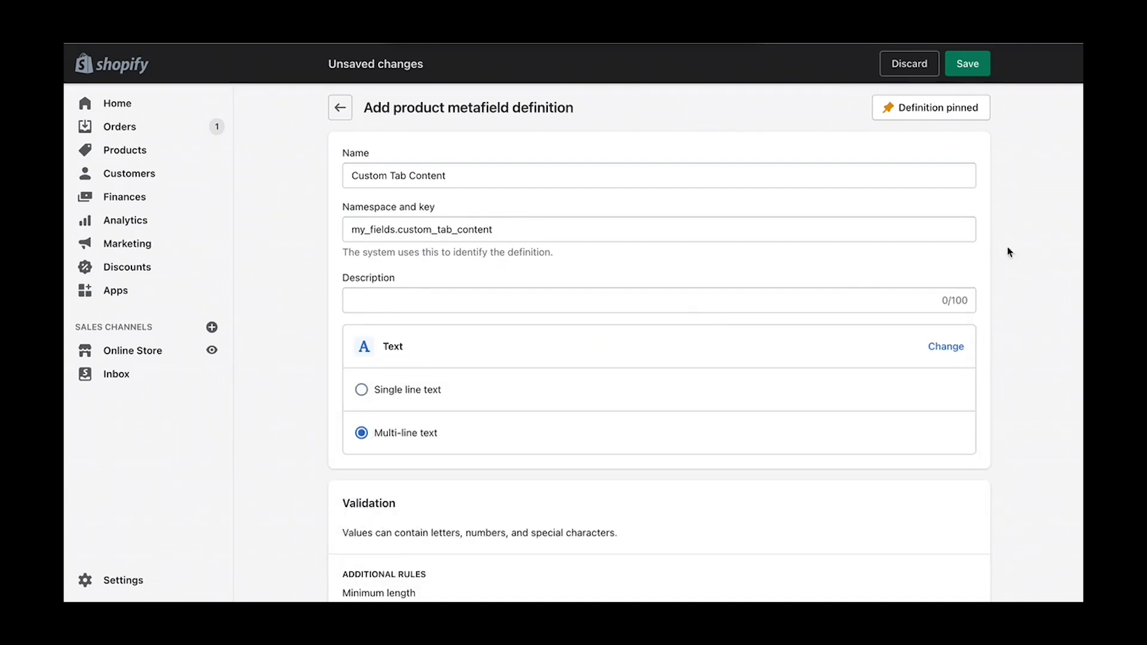
left_click(967, 63)
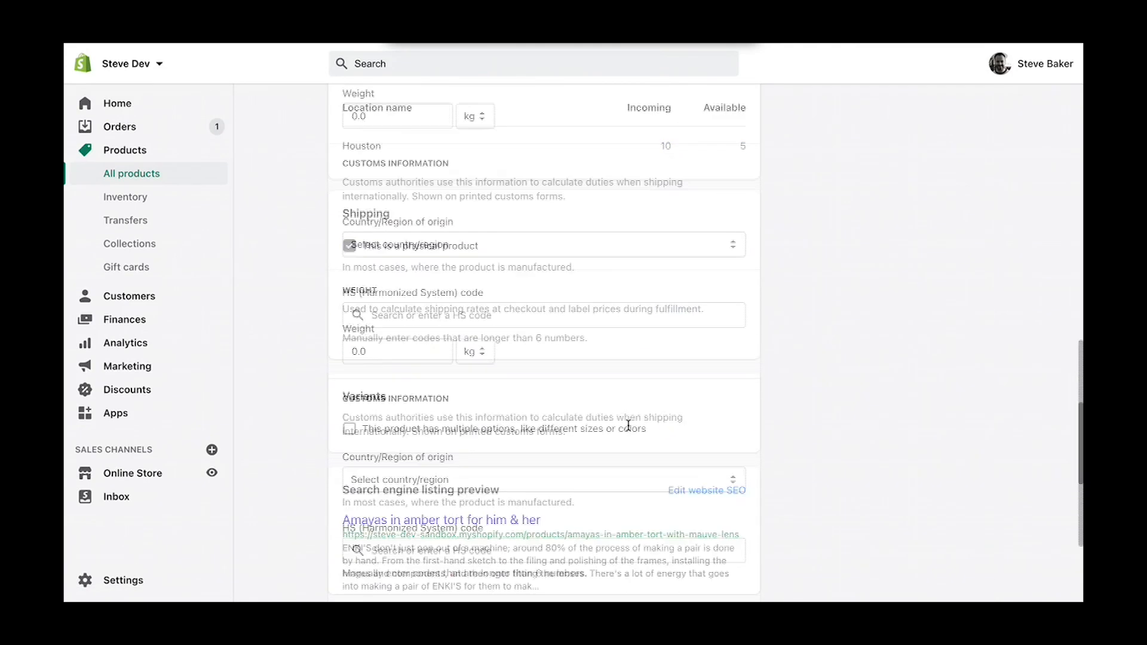
Fill the product's tab title 'Material' and content '100% acetate tortoise shell', then save
scroll("down", 3)
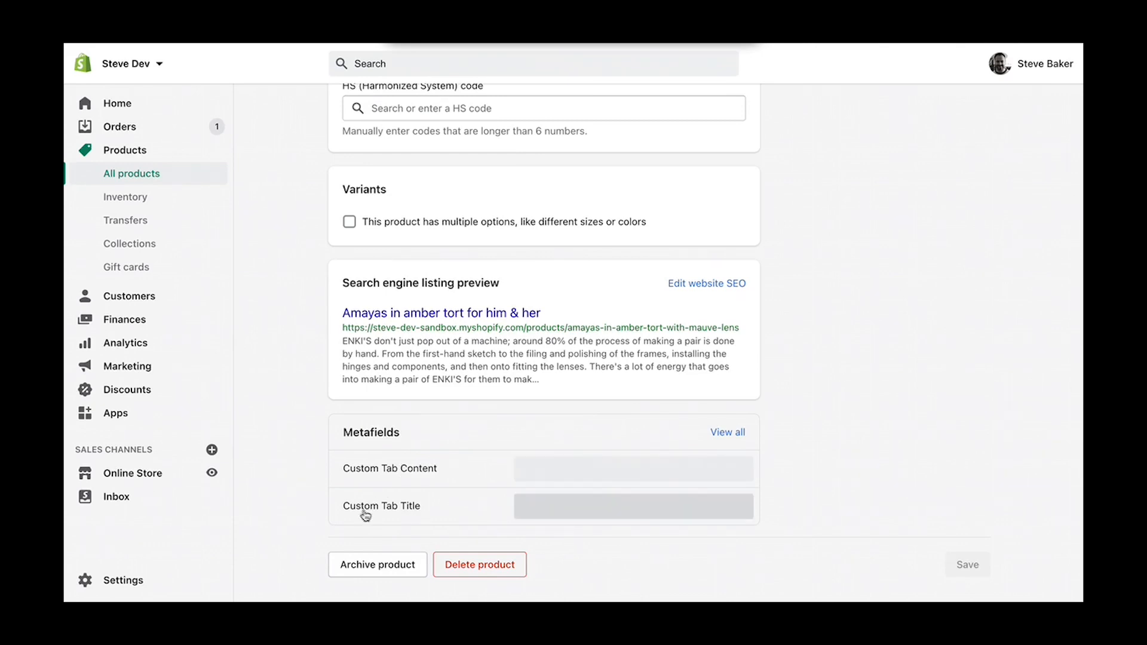
type("Ma")
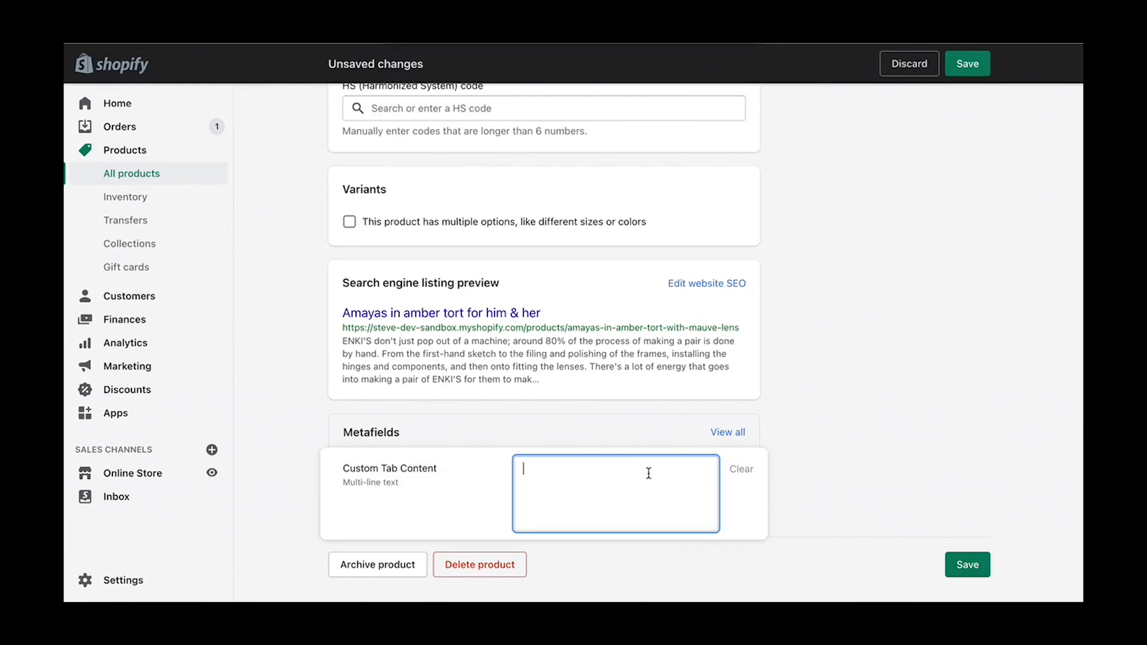
type("100% ac")
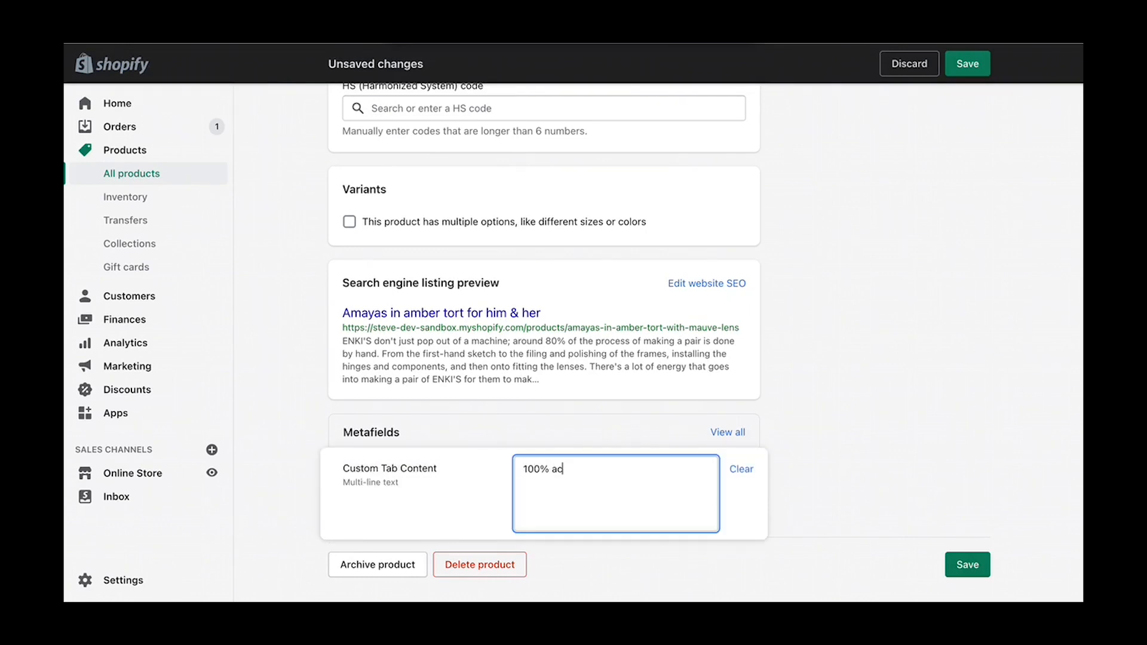
type("etate")
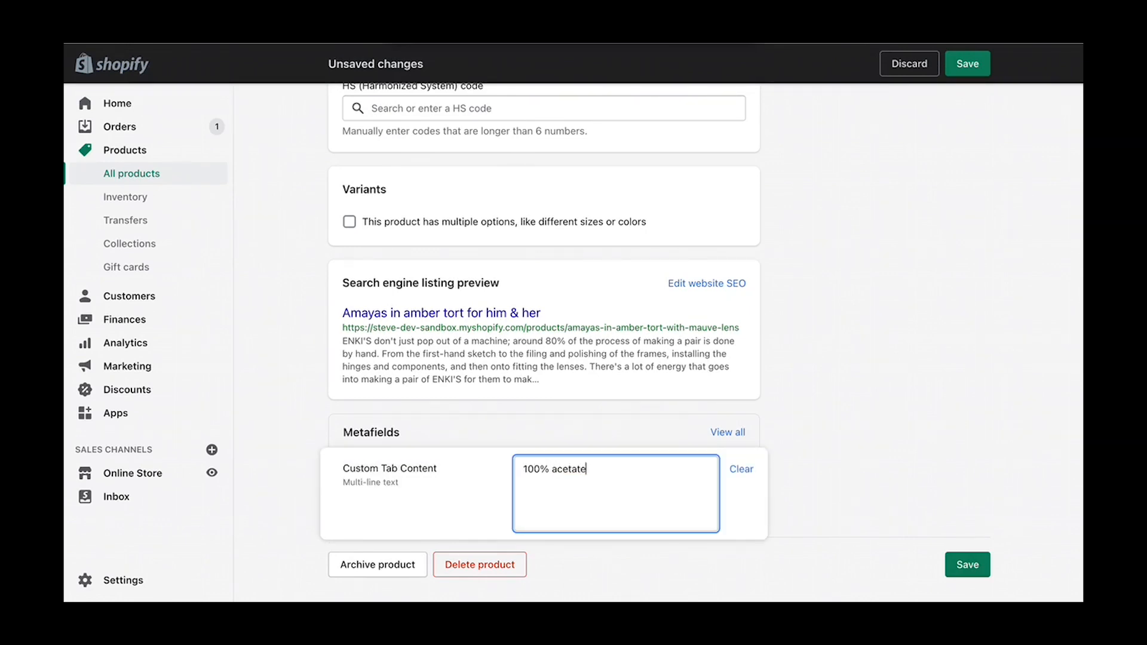
type("tor")
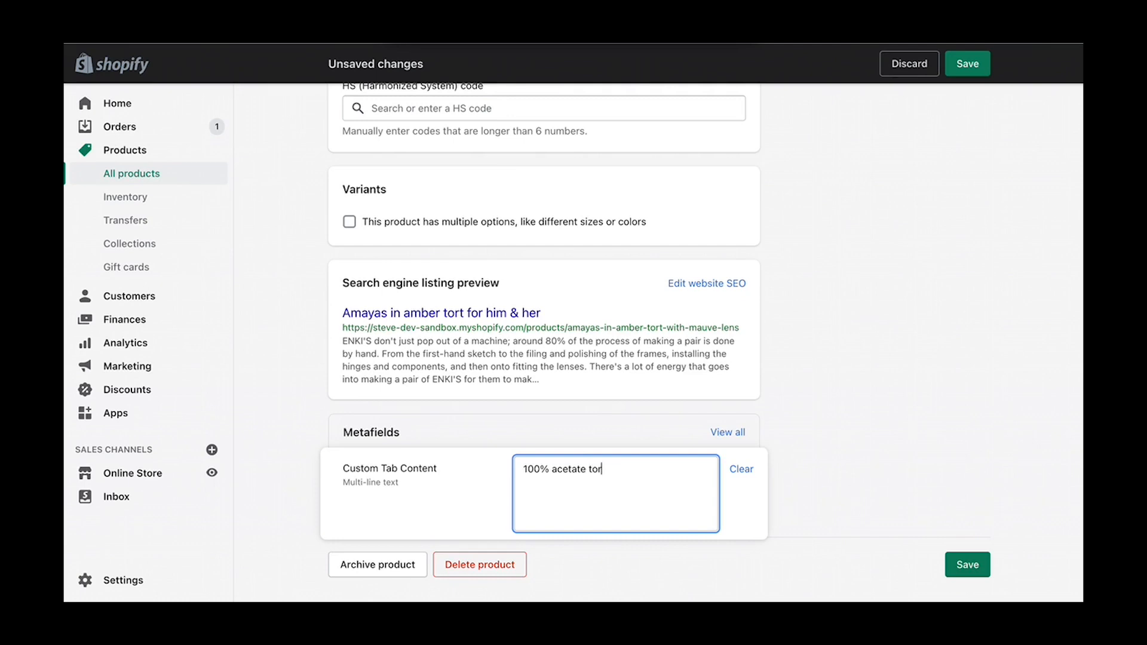
type("toise shell")
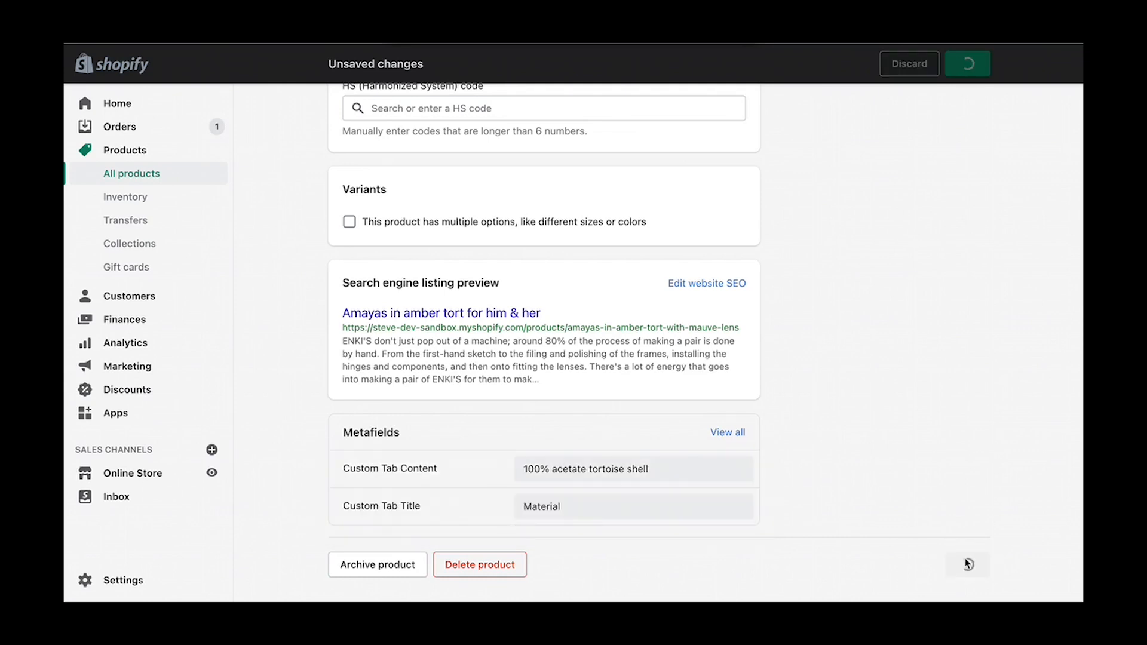
left_click(967, 63)
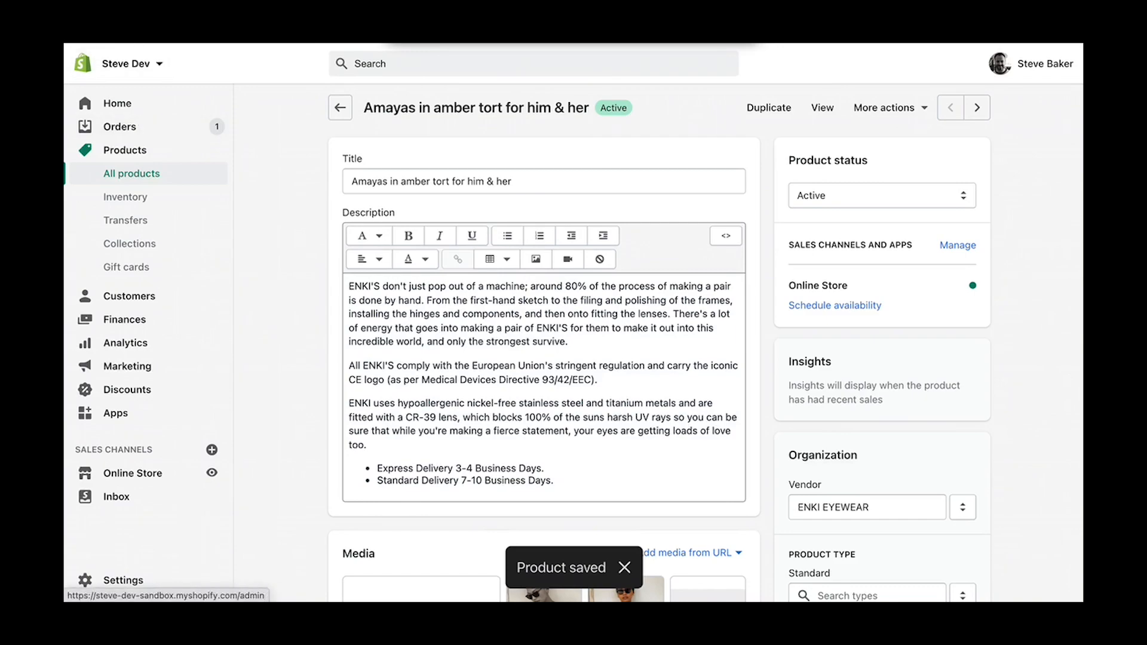
Add a Tab block to the product section and show its blank settings
scroll("down", 3)
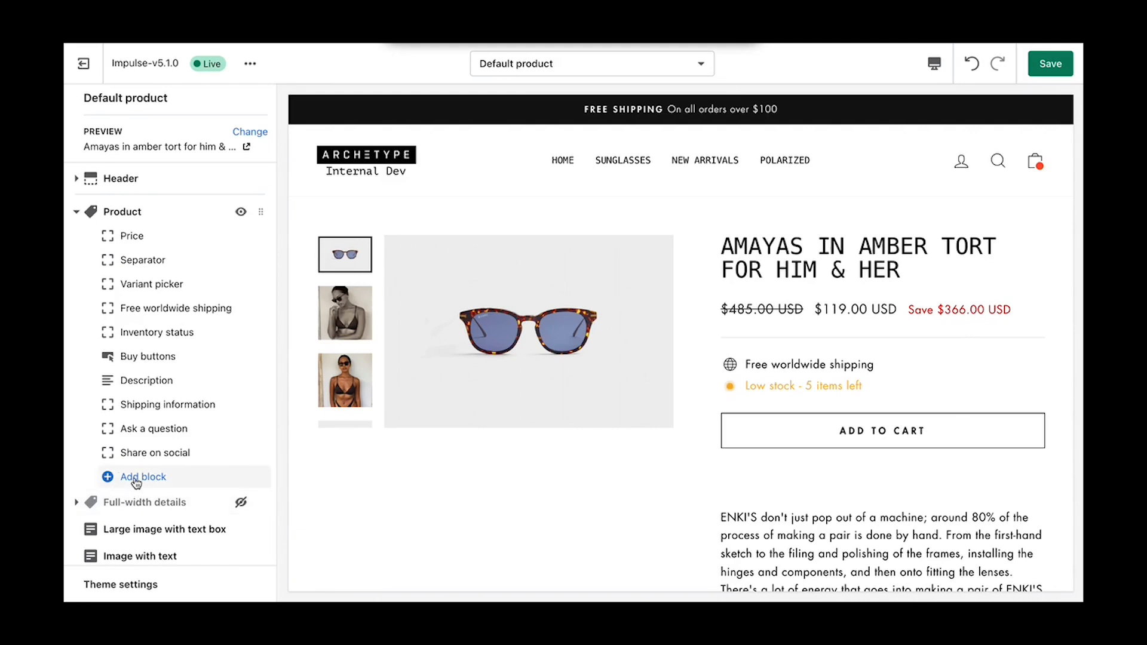
left_click(143, 477)
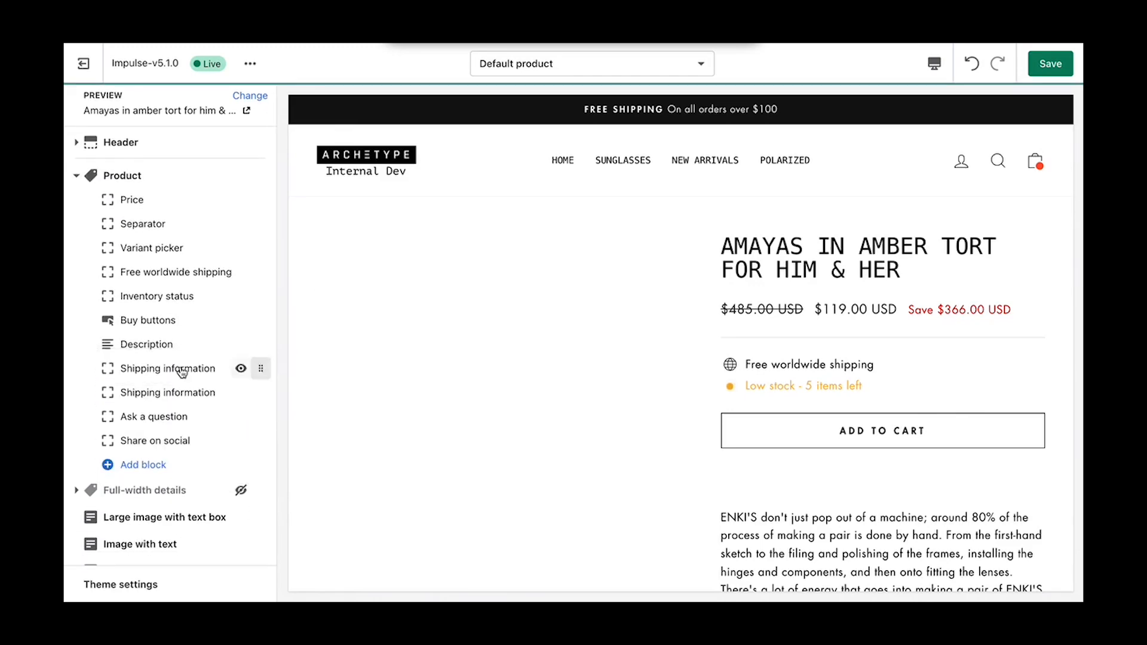
left_click(171, 368)
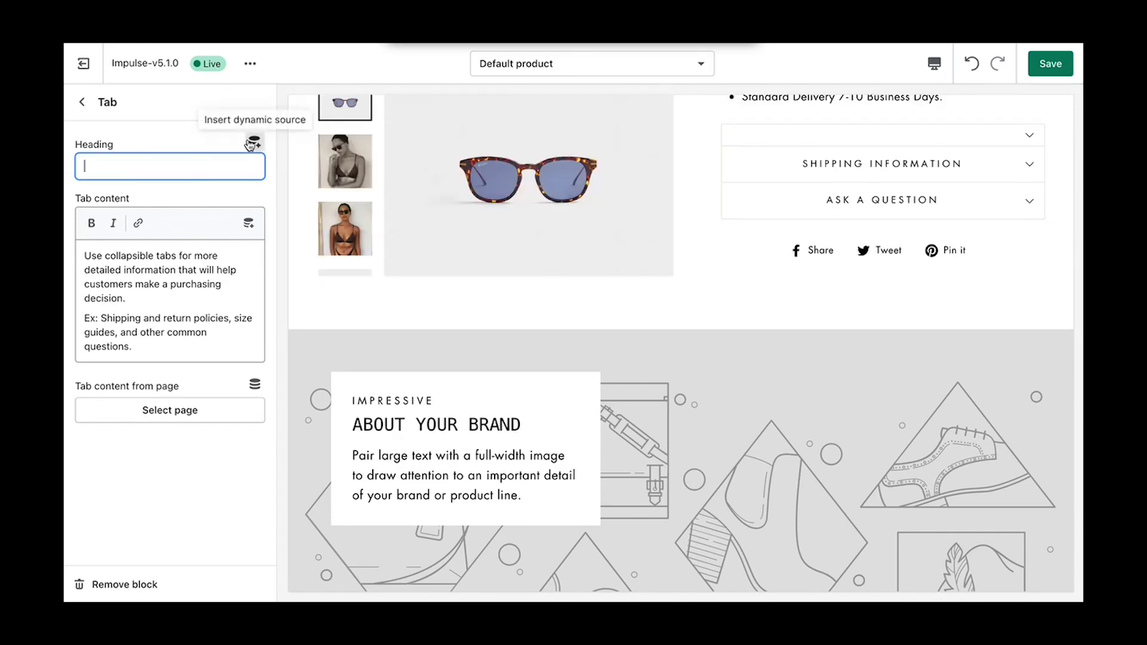
Bind the tab heading to Custom Tab Title and tab content to Custom Tab Content via dynamic sources
left_click(252, 145)
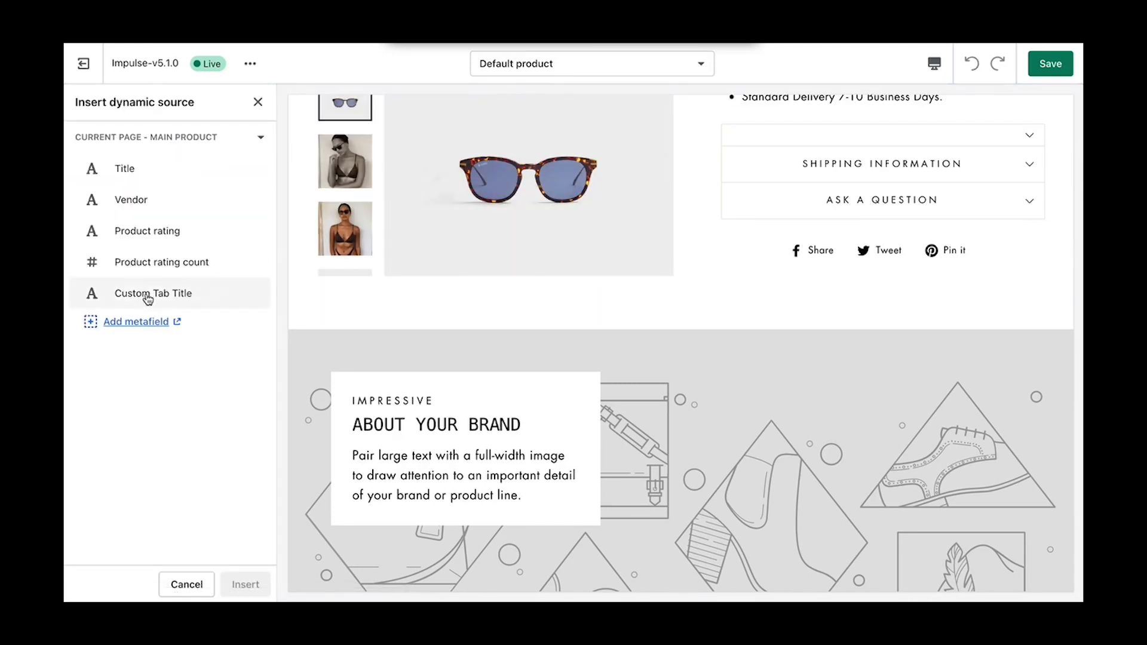
left_click(154, 294)
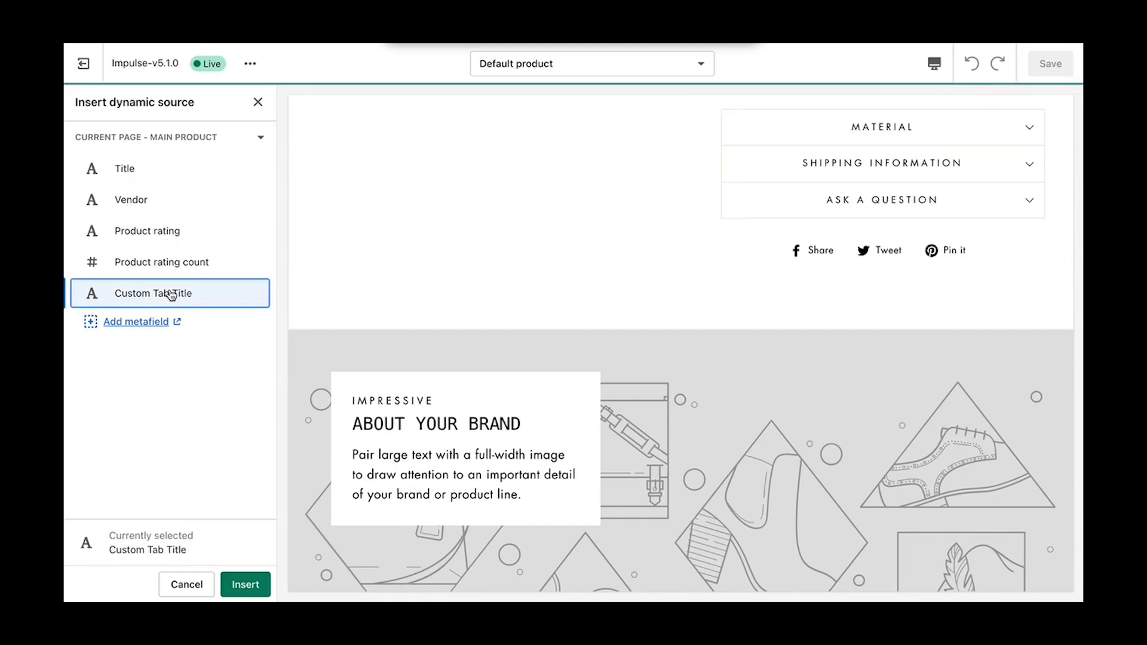
left_click(245, 584)
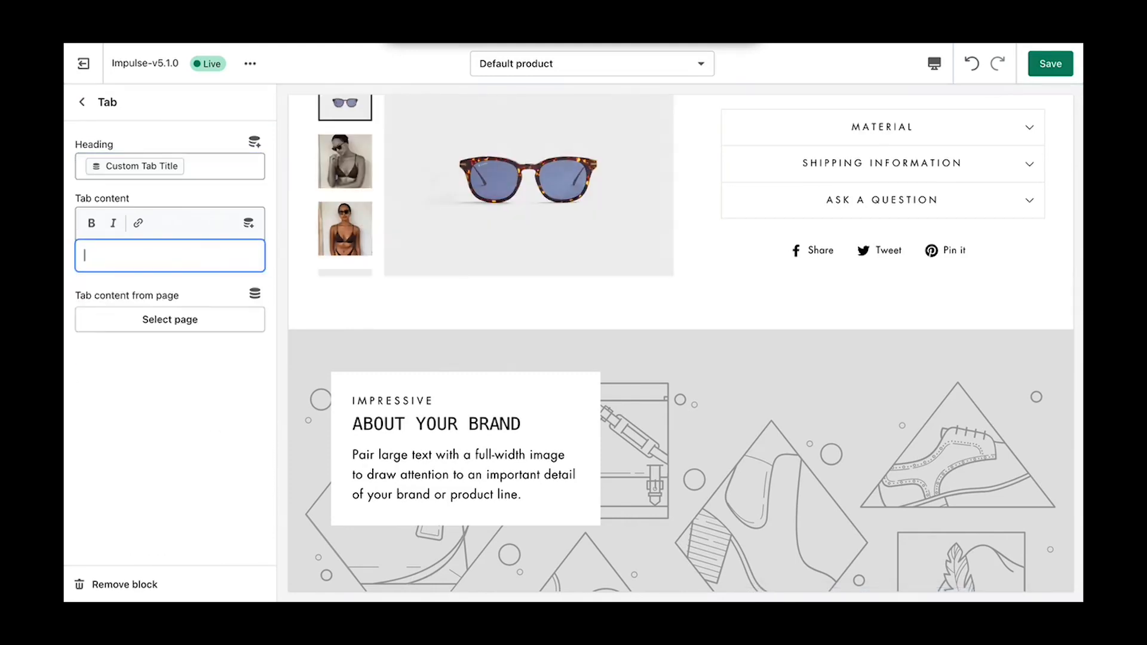
left_click(247, 223)
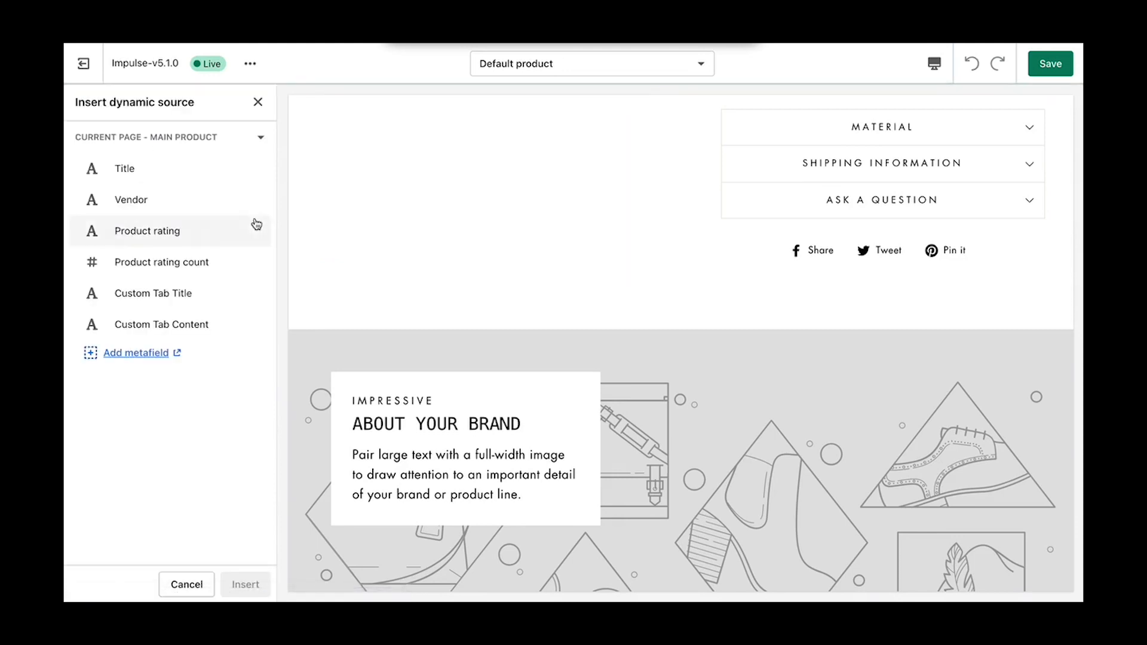
left_click(161, 324)
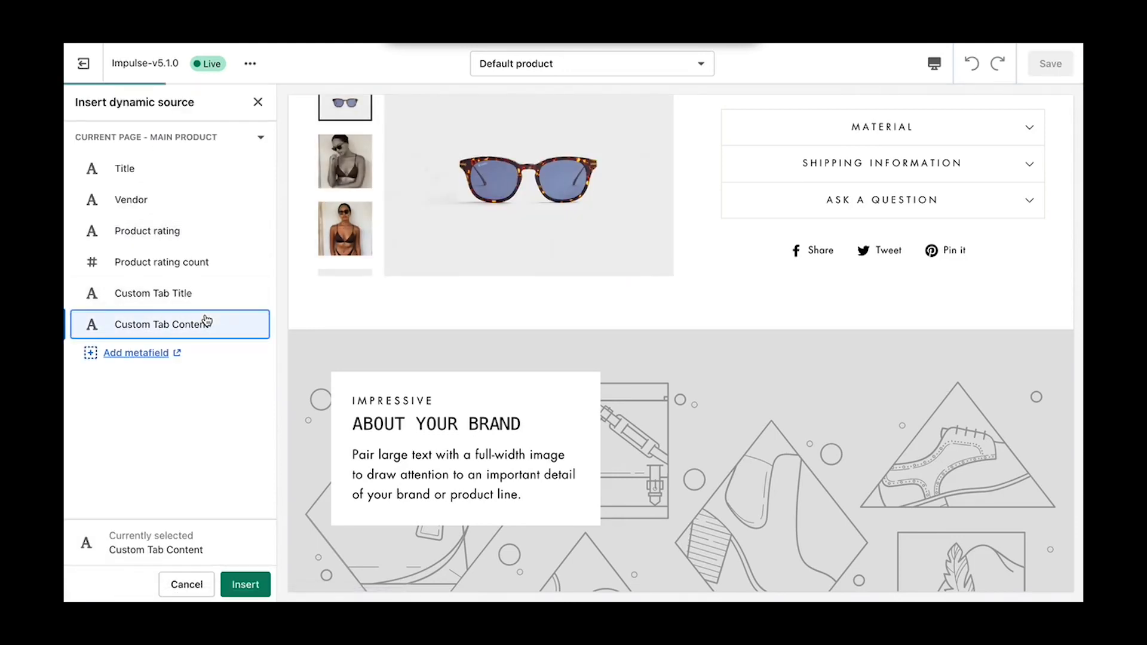
left_click(245, 584)
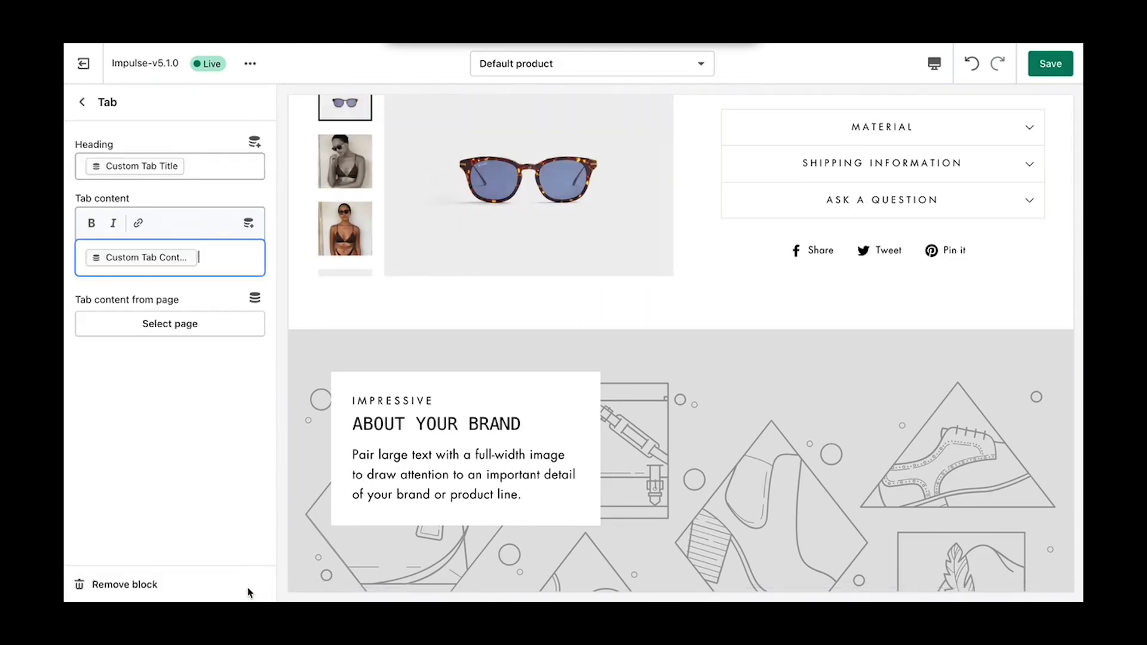
left_click(1049, 64)
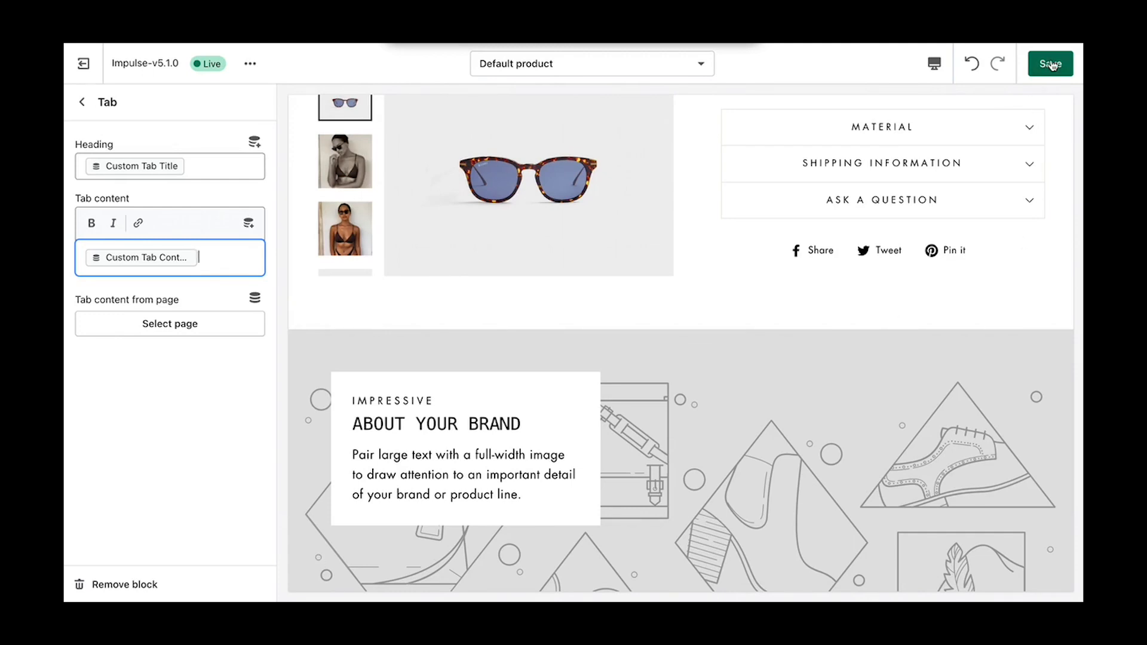
Save the theme, then expand and collapse the MATERIAL tab showing '100% acetate tortoise shell'
left_click(1050, 64)
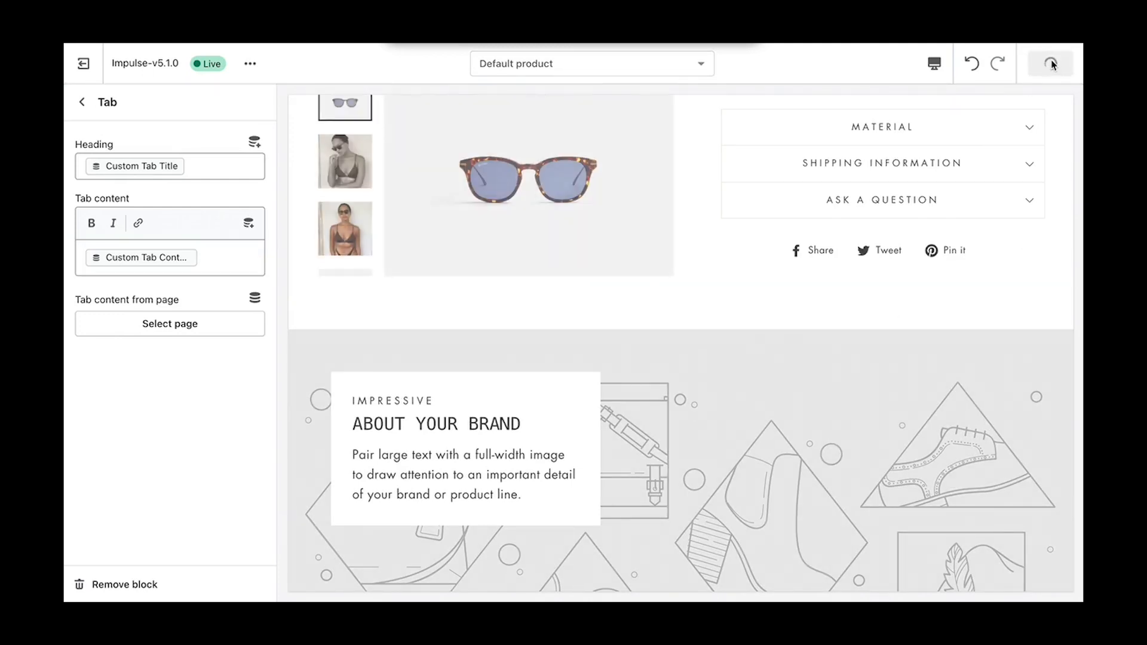
left_click(1050, 63)
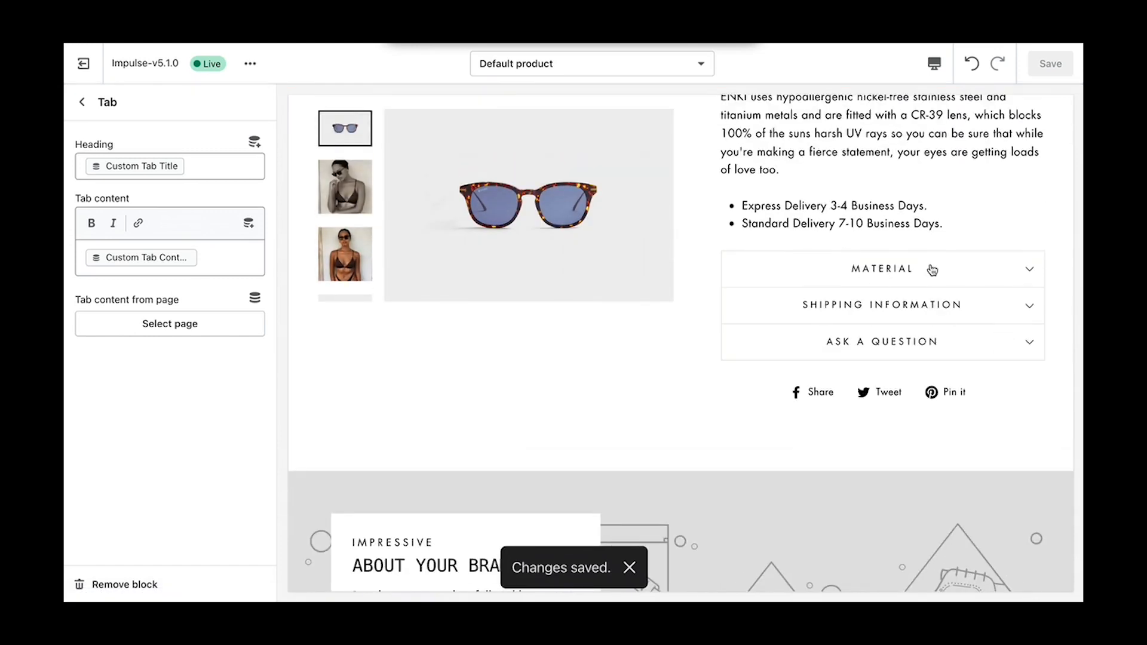
left_click(882, 269)
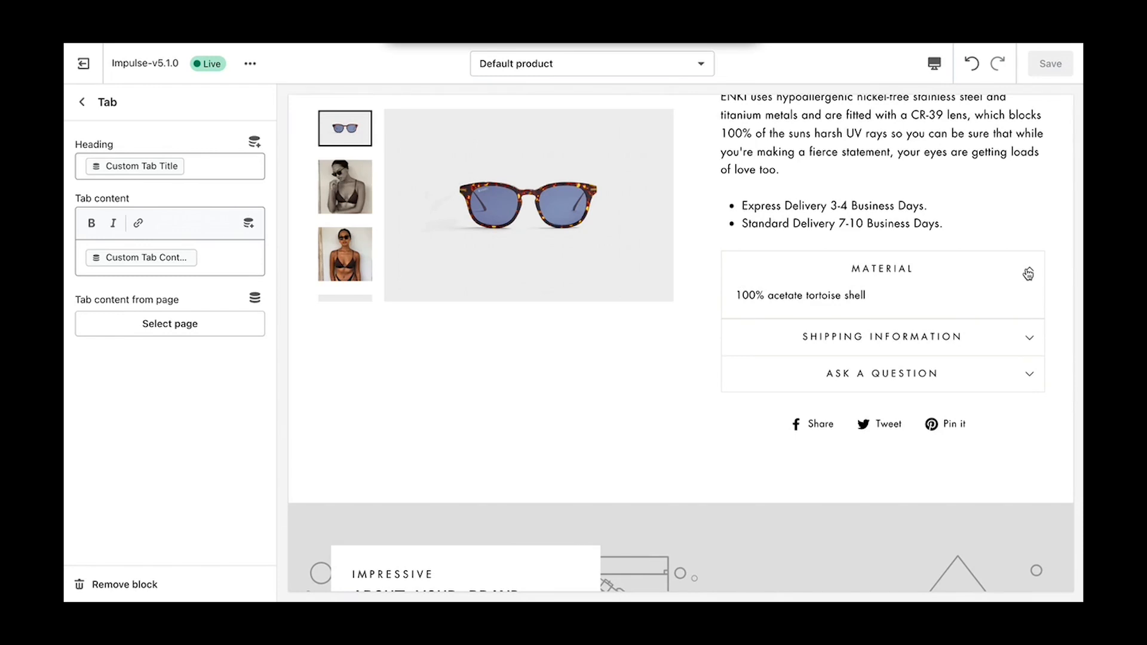
left_click(882, 269)
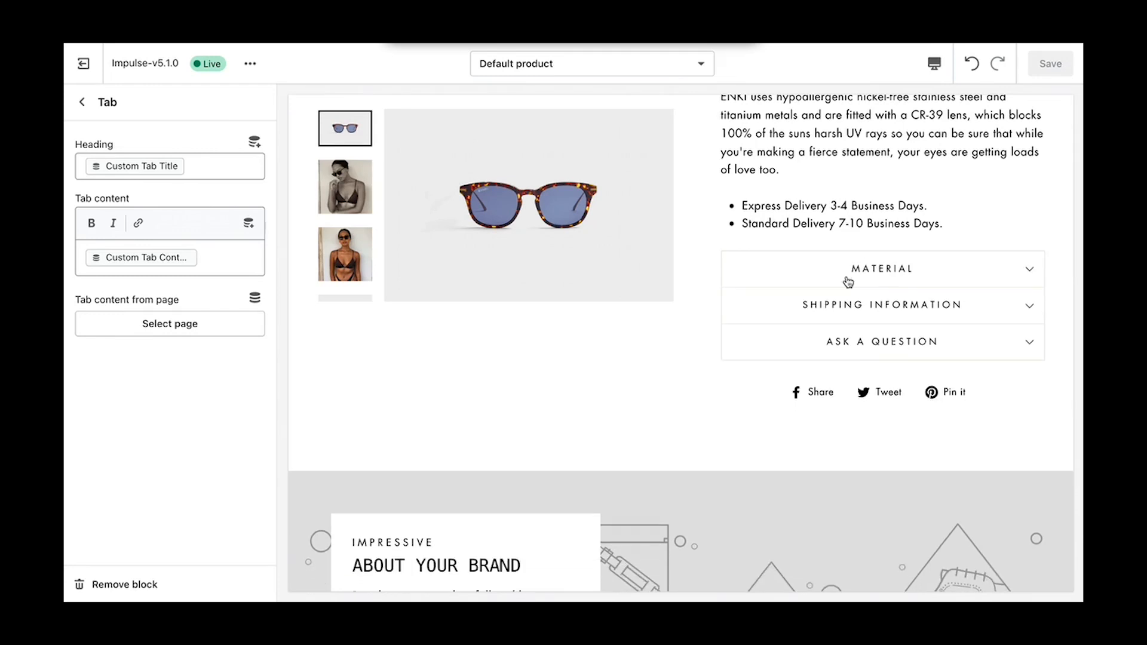
mouse_move(860, 300)
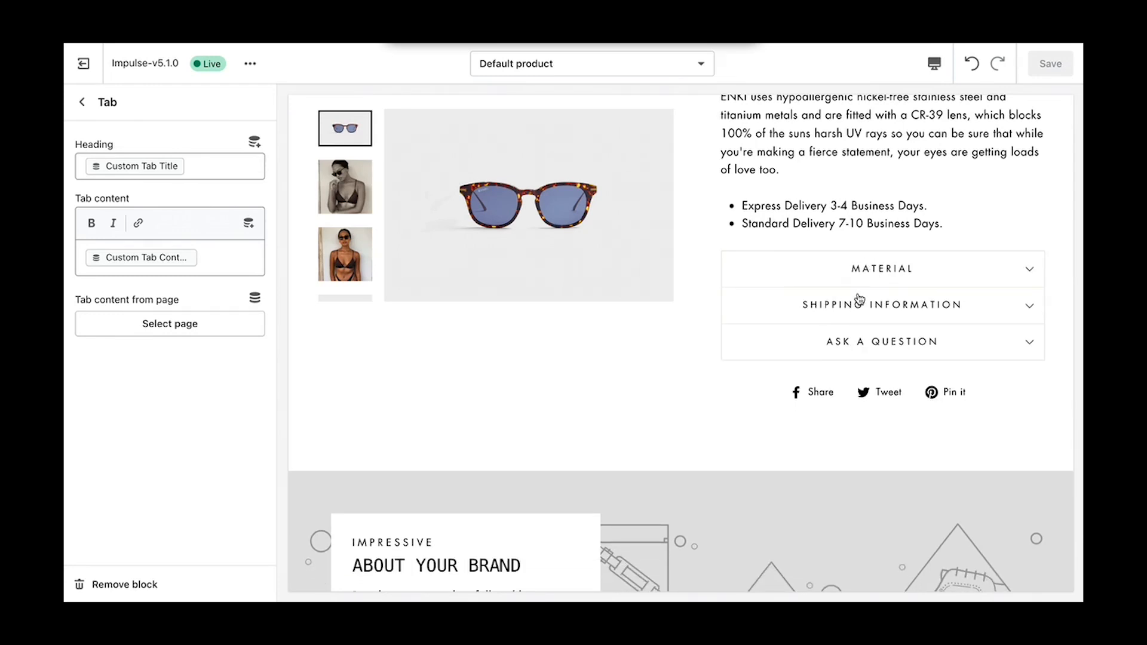